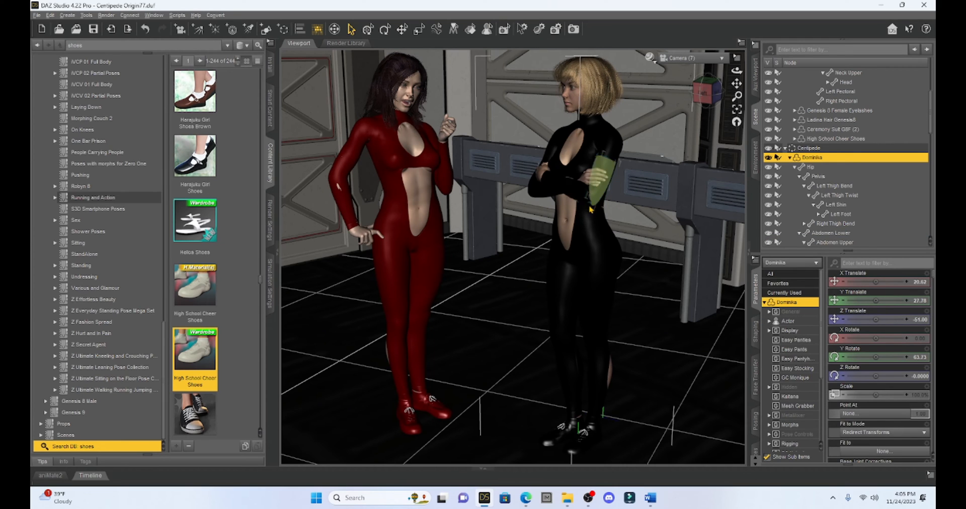
pyautogui.moveTo(581, 213)
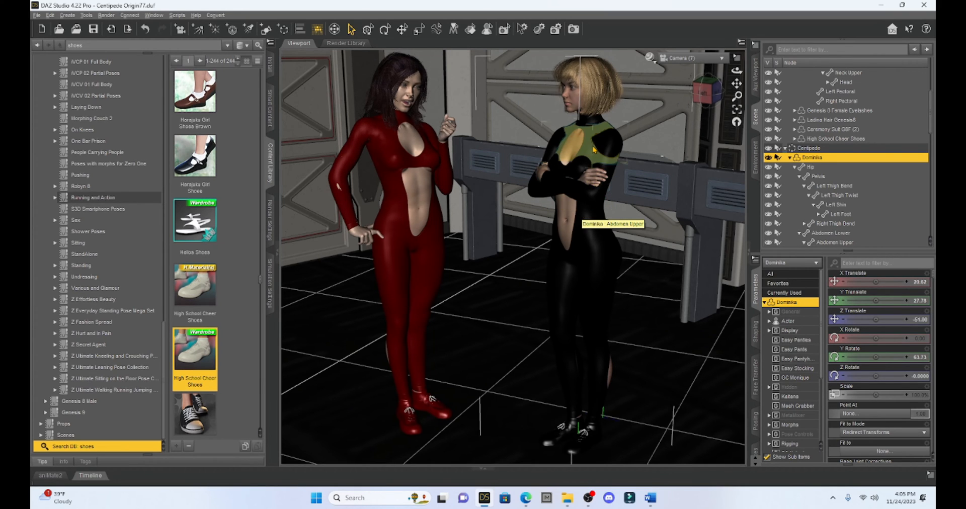
pyautogui.moveTo(588, 179)
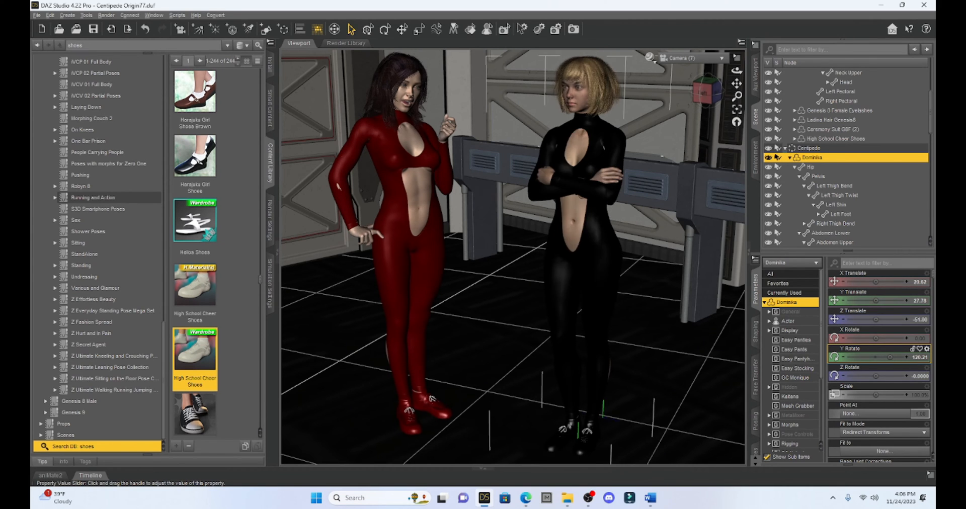
# Step: Drag Dominika's Y Rotate to about 170 so she turns in profile toward the woman in red
pyautogui.moveTo(882, 357); pyautogui.dragTo(893, 357)
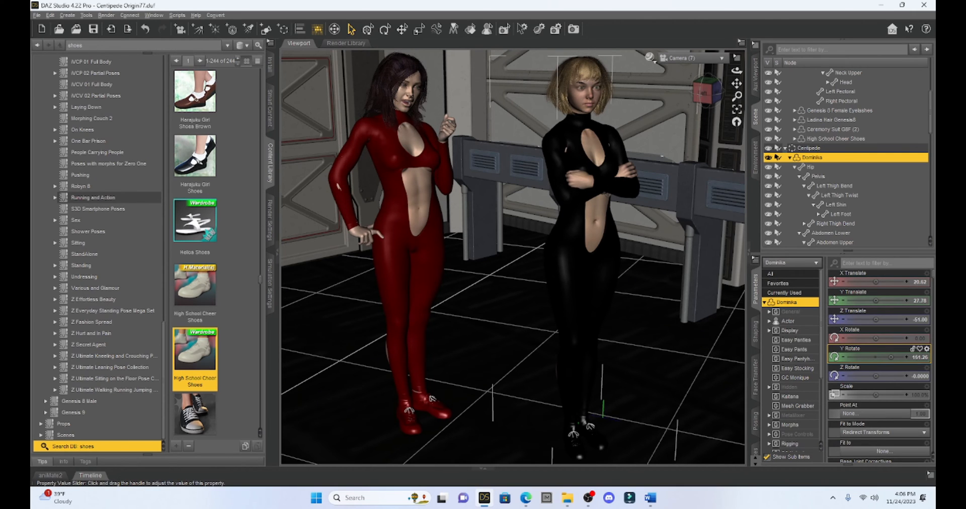
pyautogui.moveTo(863, 357); pyautogui.dragTo(875, 357)
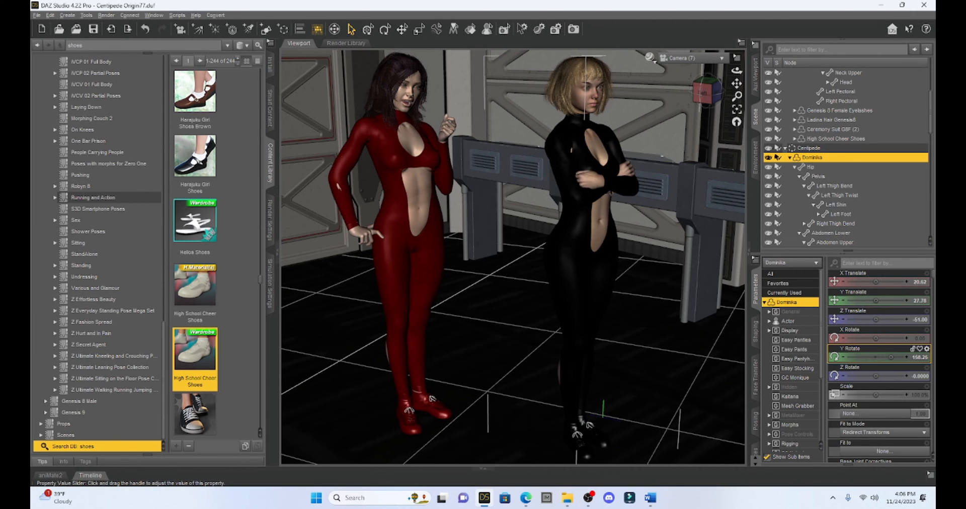
pyautogui.moveTo(862, 357); pyautogui.dragTo(875, 359)
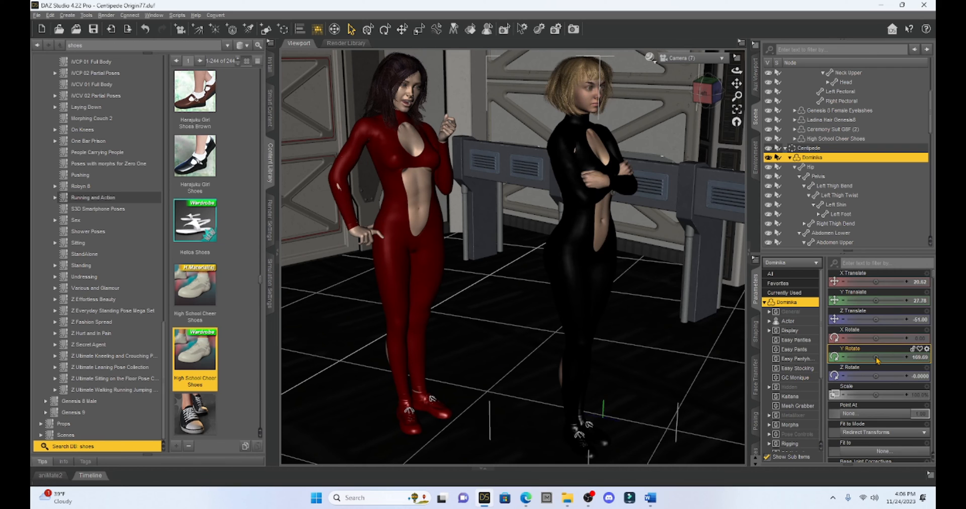
pyautogui.moveTo(894, 358); pyautogui.dragTo(877, 357)
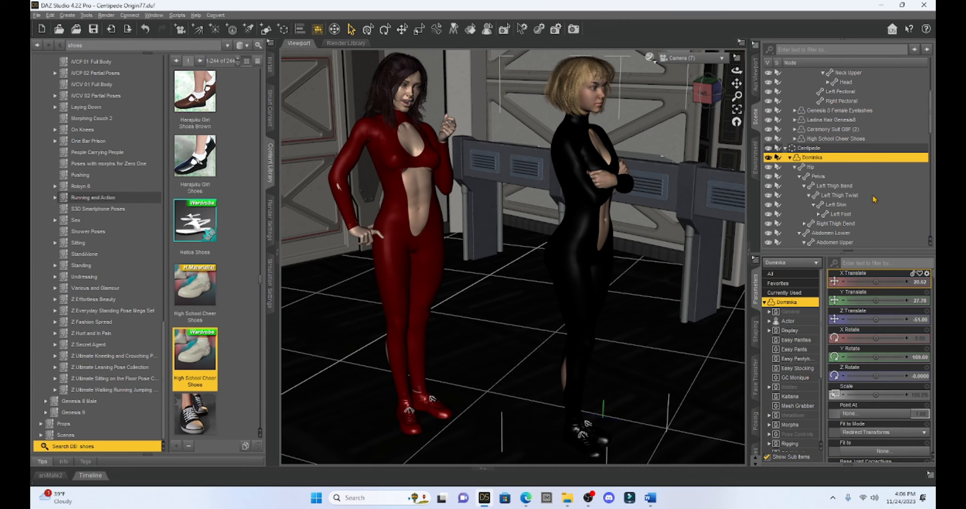
pyautogui.moveTo(840, 24)
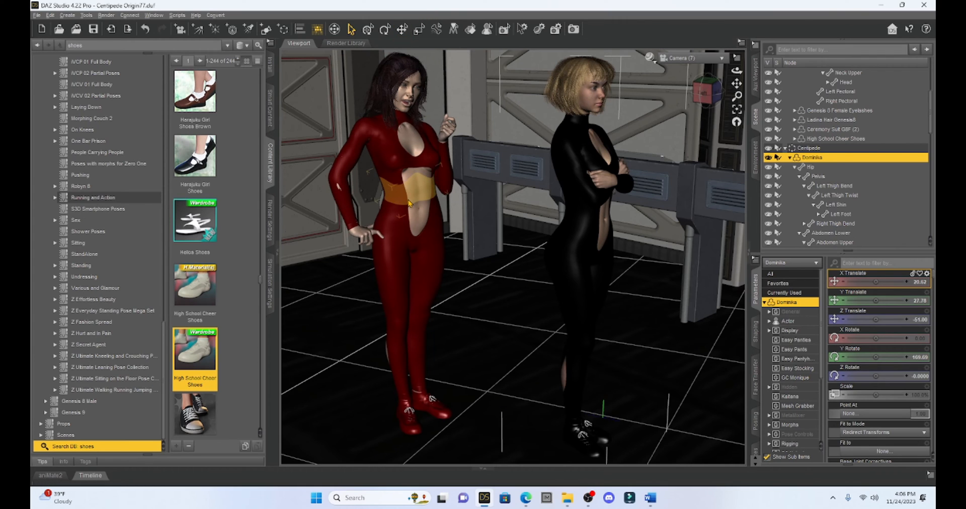
pyautogui.moveTo(405, 203)
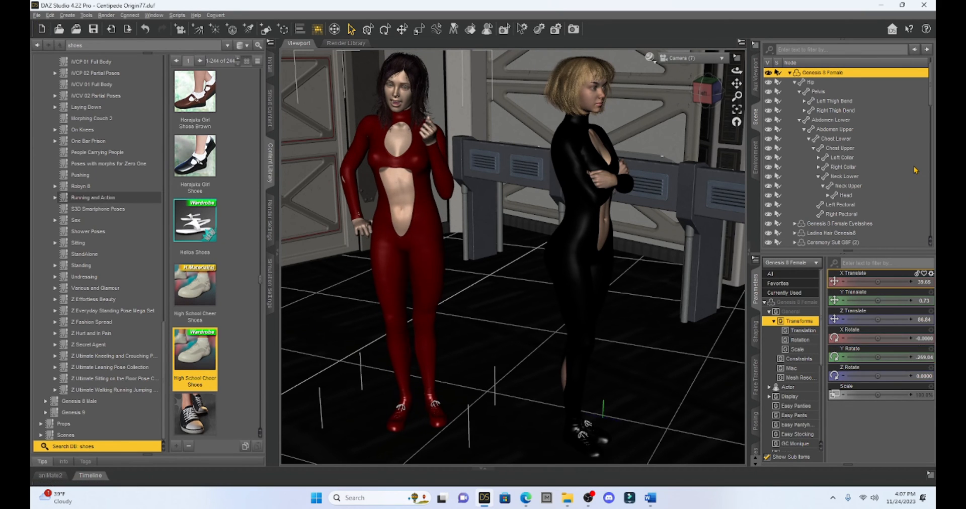
pyautogui.moveTo(574, 91)
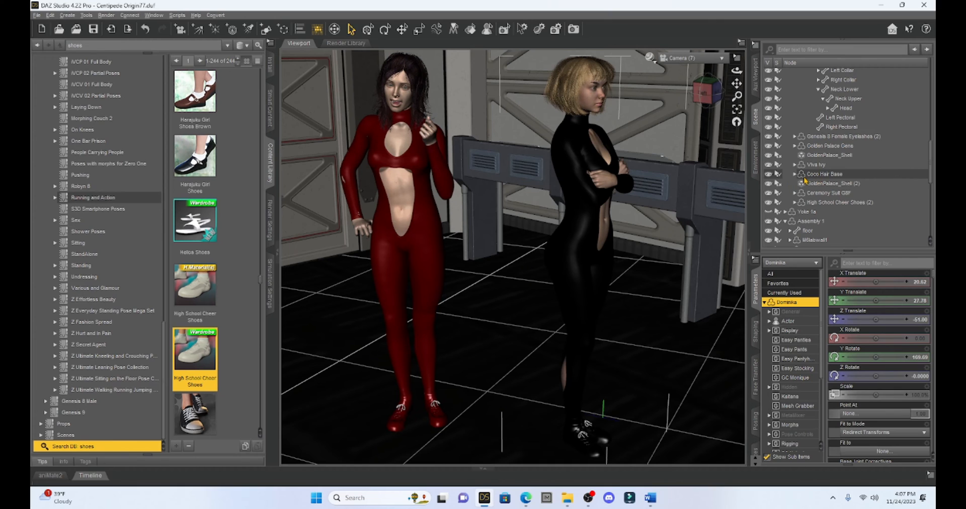
# Step: Delete the Coco Hair Base node from Dominika and turn her Y rotation to face the camera
pyautogui.click(819, 174)
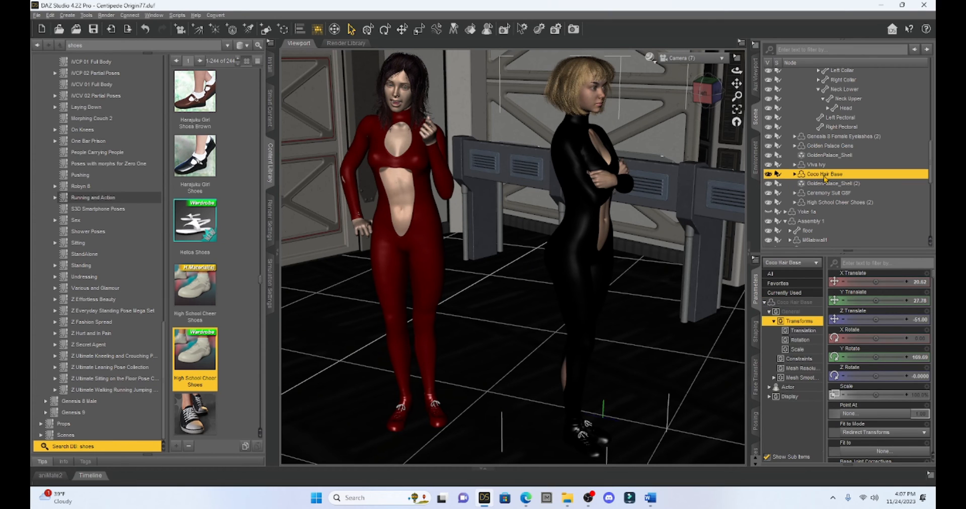
pyautogui.rightClick(817, 174)
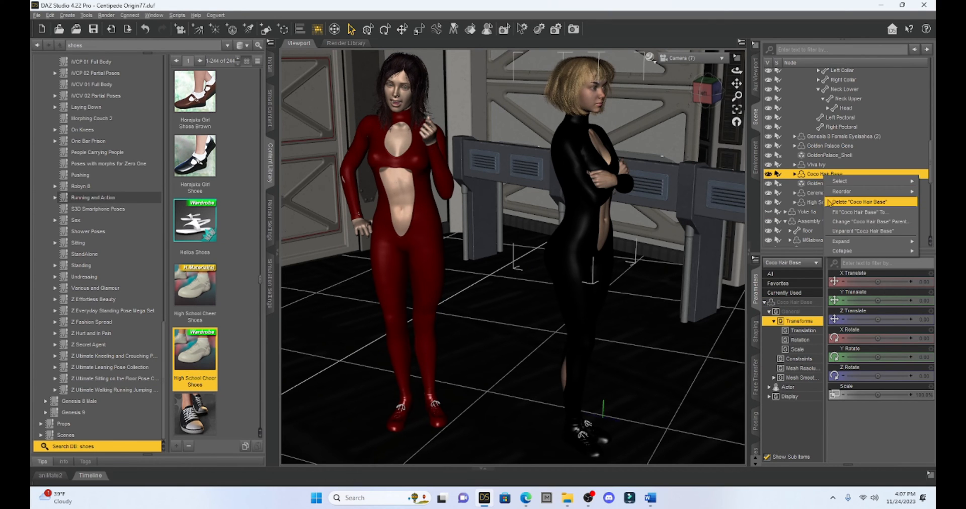
pyautogui.click(849, 203)
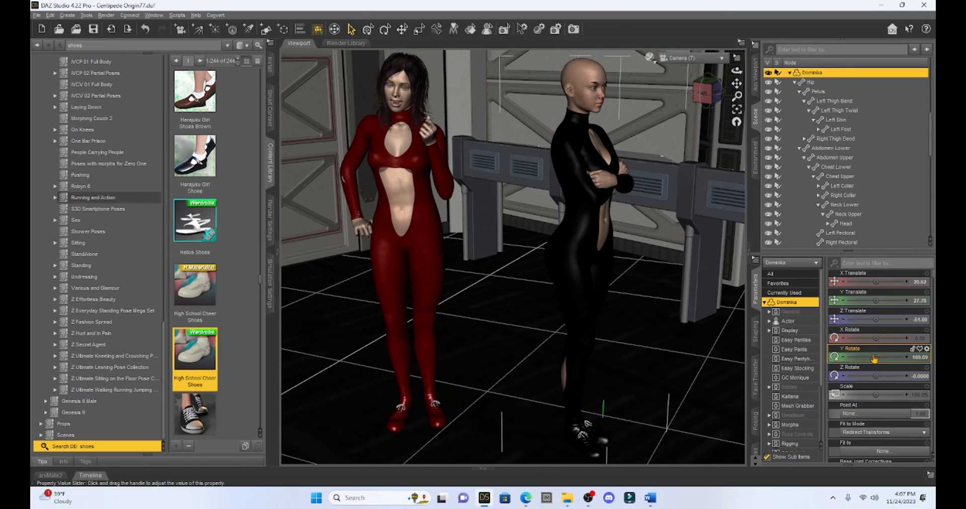
pyautogui.moveTo(874, 357); pyautogui.dragTo(851, 357)
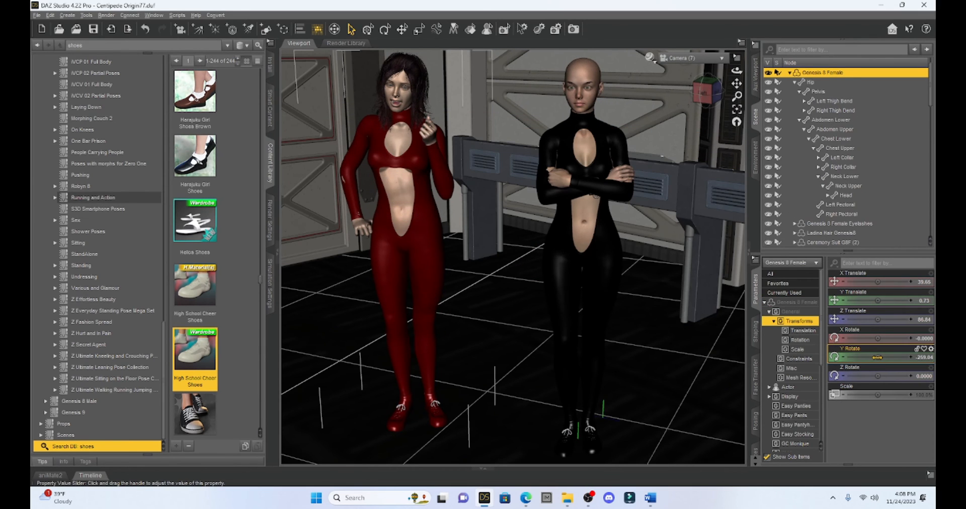
# Step: Set the red-suited Genesis 8 Female's Y Rotate near -237, turning her toward the bald figure
pyautogui.moveTo(875, 357); pyautogui.dragTo(888, 357)
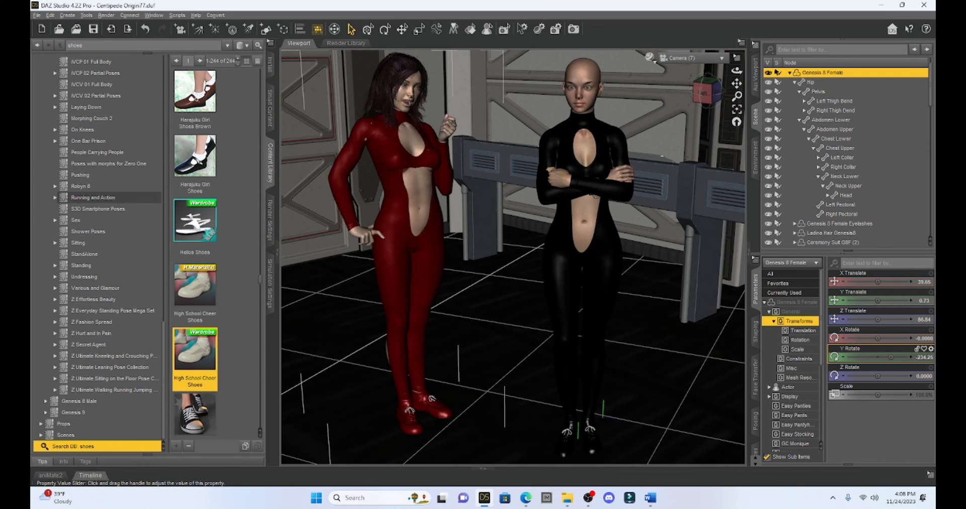
pyautogui.moveTo(875, 357); pyautogui.dragTo(878, 357)
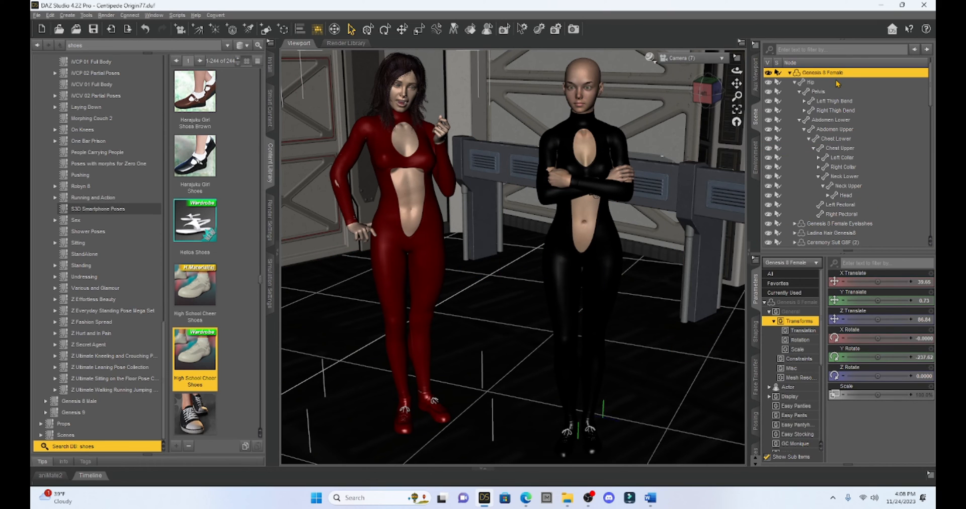
pyautogui.moveTo(768, 239)
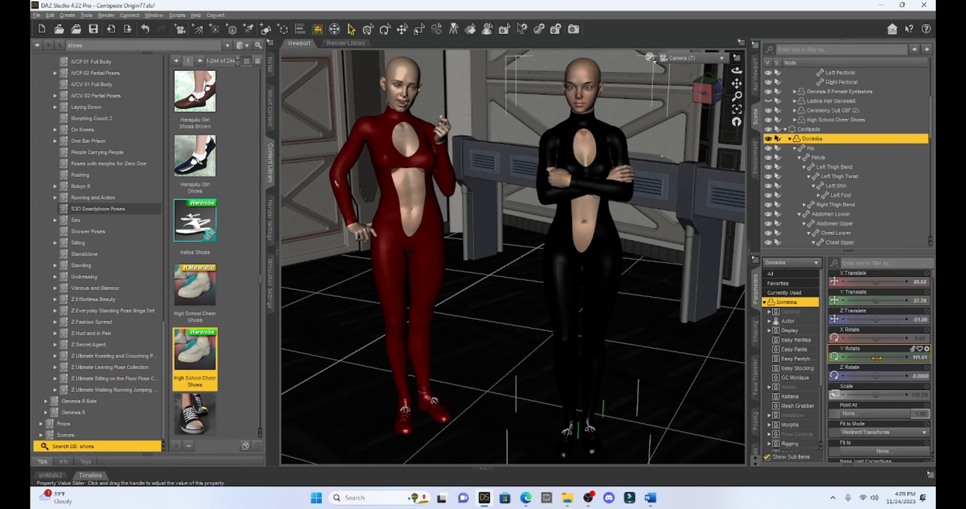
# Step: Turn bald Dominika's Y Rotate to about 39.5 so she faces the red-suited woman
pyautogui.moveTo(878, 357); pyautogui.dragTo(863, 357)
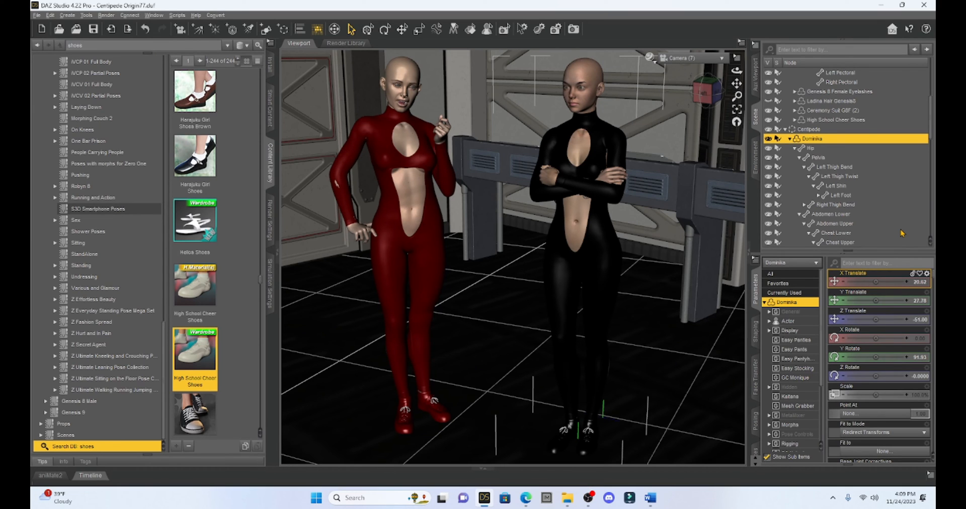
pyautogui.moveTo(815, 150)
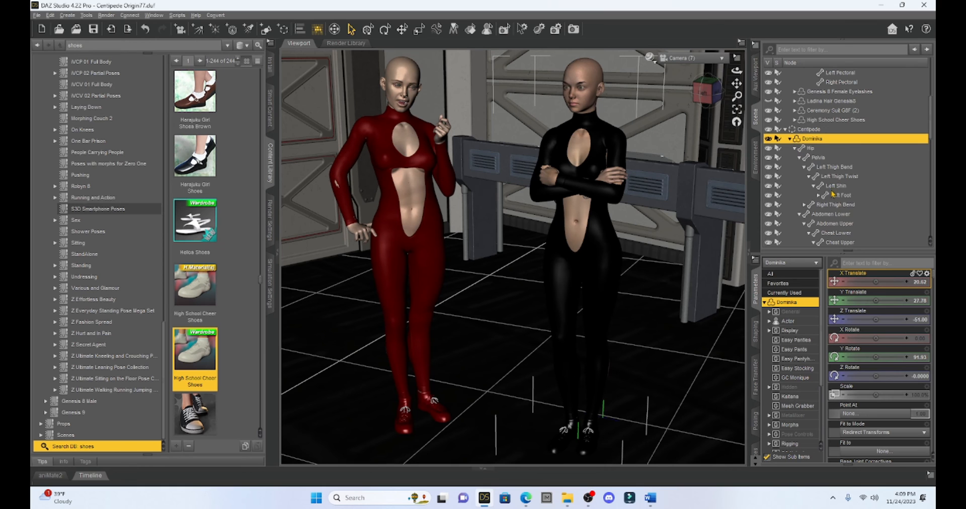
pyautogui.scroll(-3)
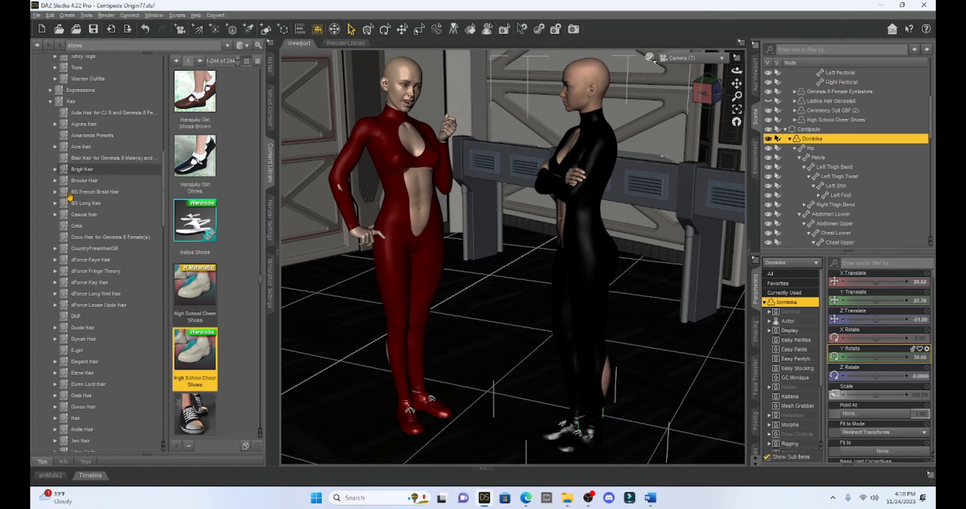
# Step: Apply Coco hair to Dominika from the Content Library and give it the blonde Coco hair 03 material
pyautogui.click(110, 237)
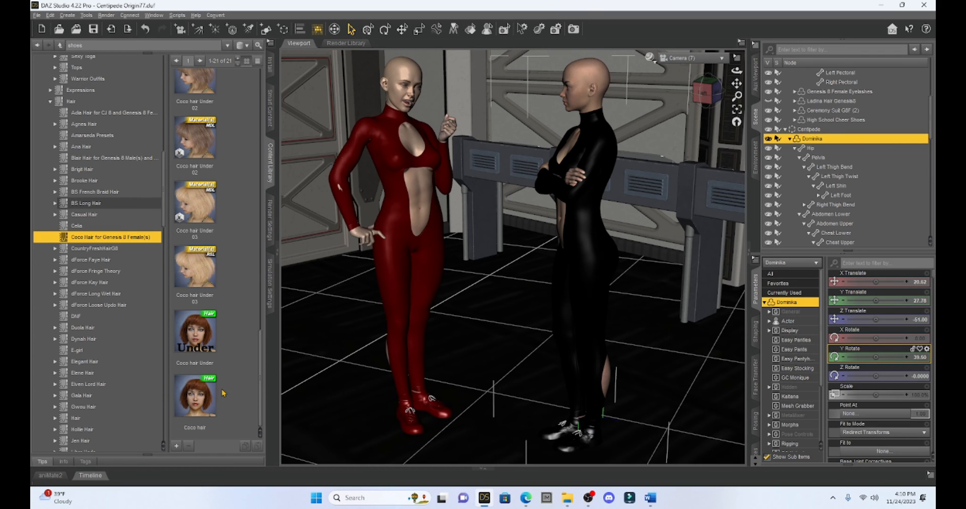
pyautogui.doubleClick(195, 397)
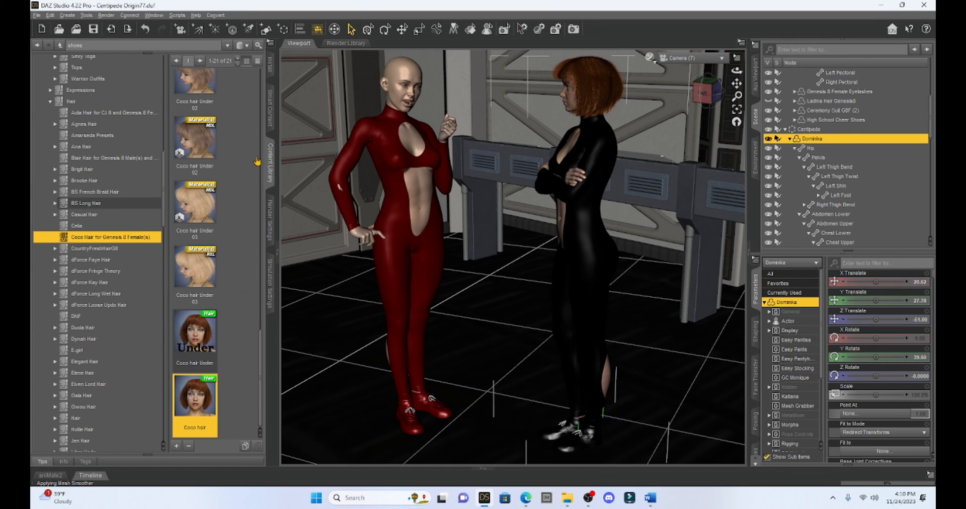
pyautogui.moveTo(598, 95)
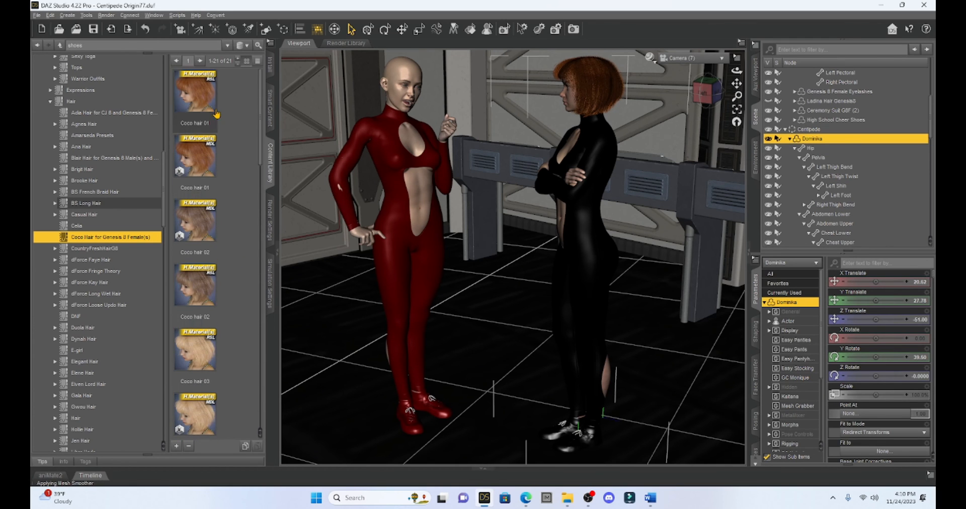
pyautogui.scroll(-3)
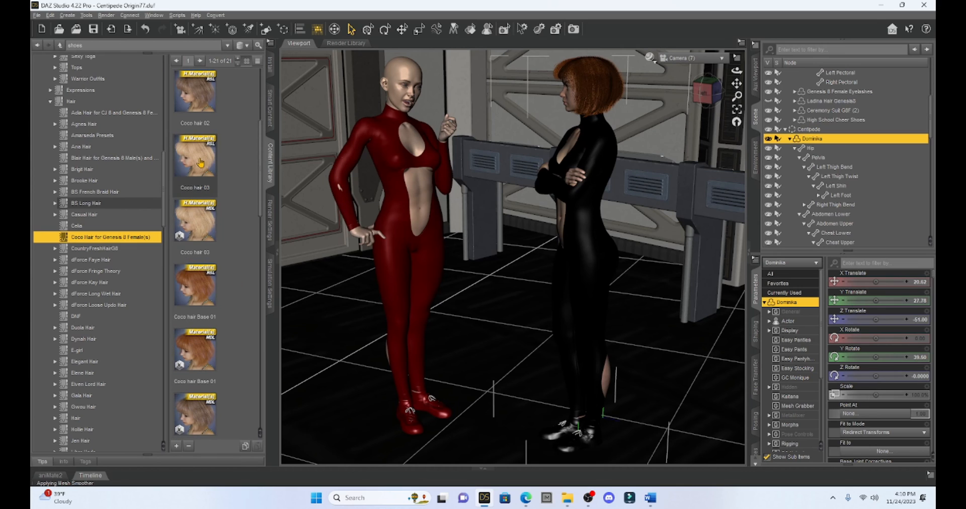
pyautogui.click(195, 221)
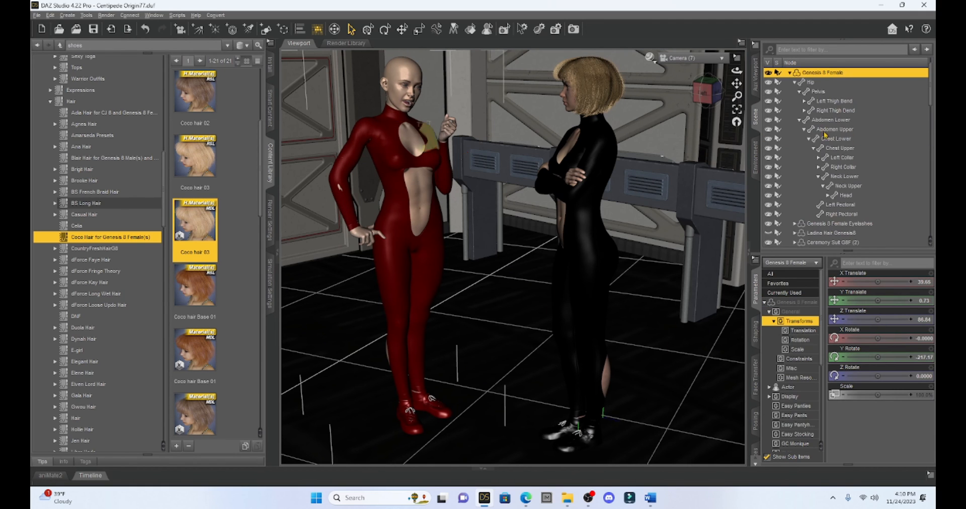
pyautogui.scroll(-3)
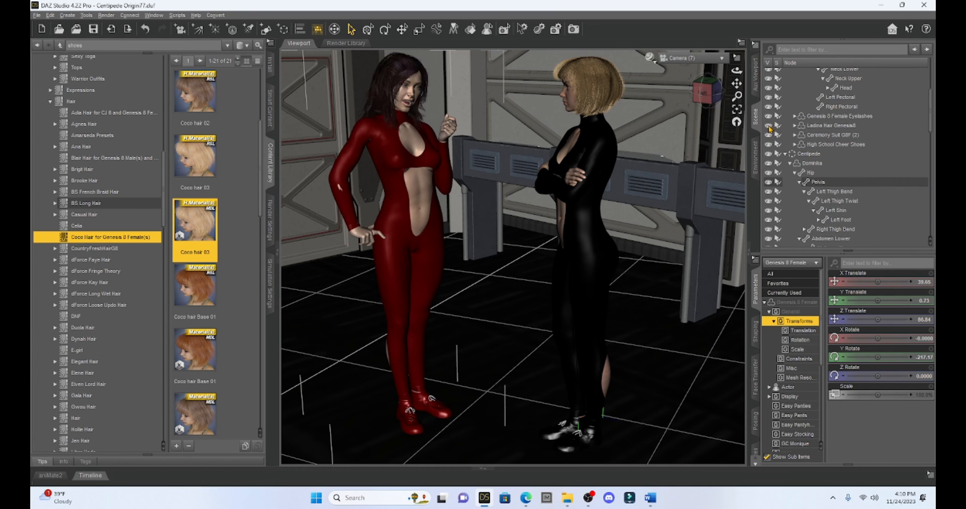
pyautogui.moveTo(767, 126)
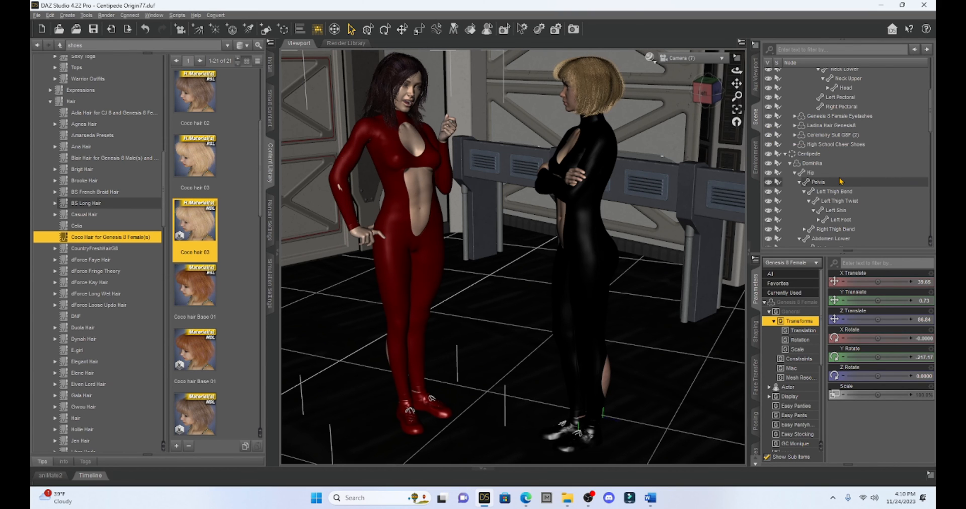
# Step: Select the red-suited figure in the Scene pane to begin her gesturing pose
pyautogui.click(729, 58)
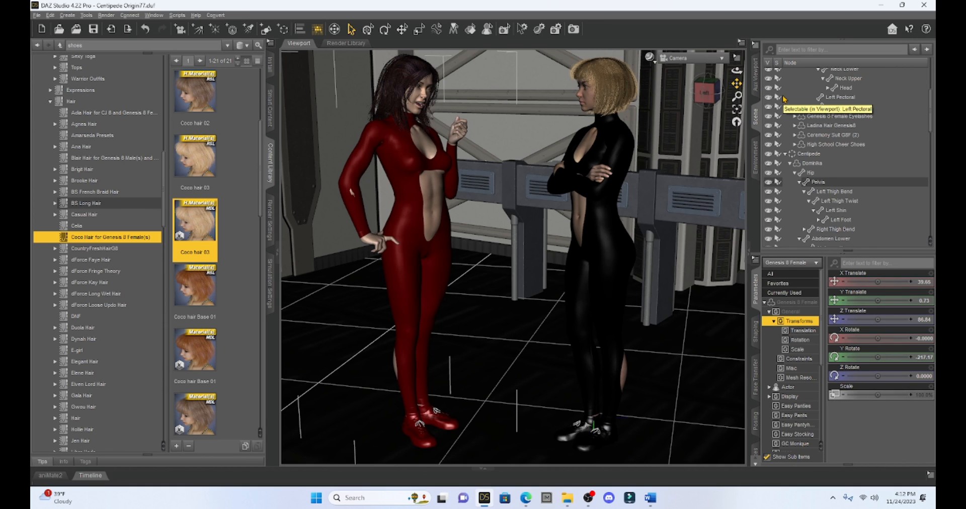
pyautogui.moveTo(884, 159)
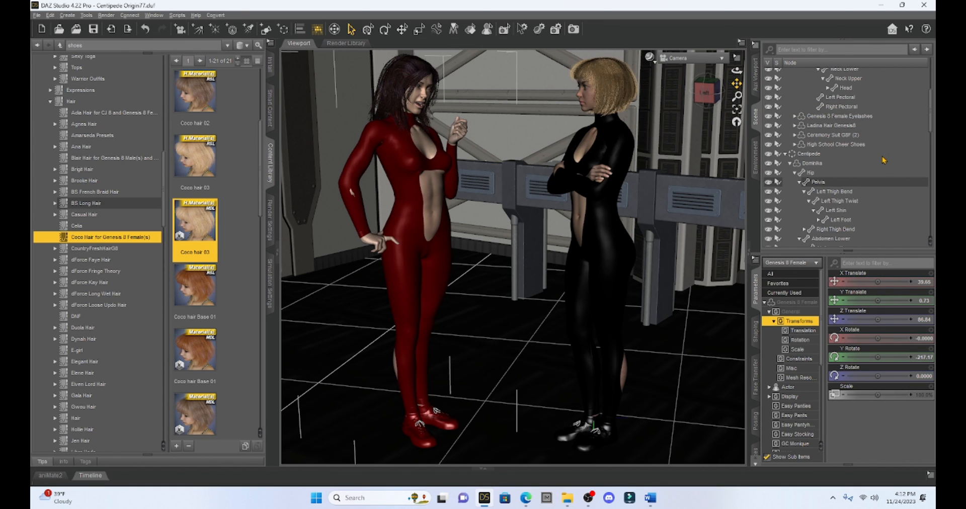